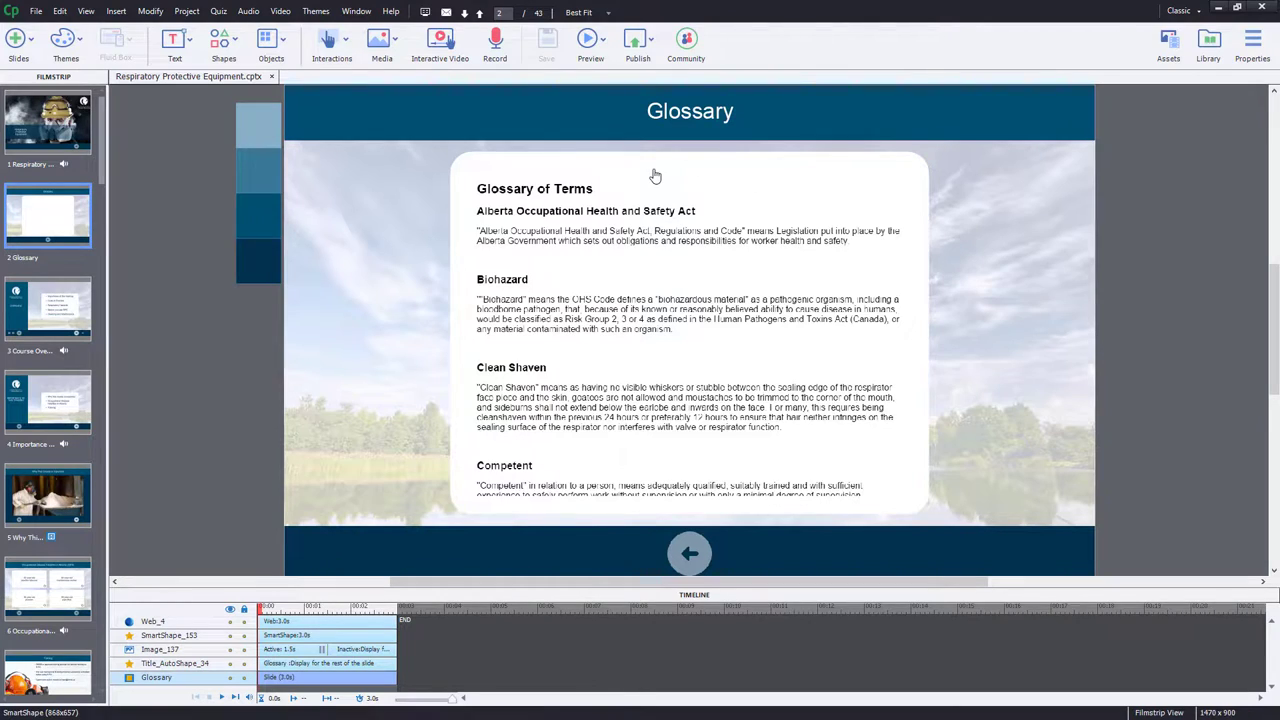
mouse_move(656, 176)
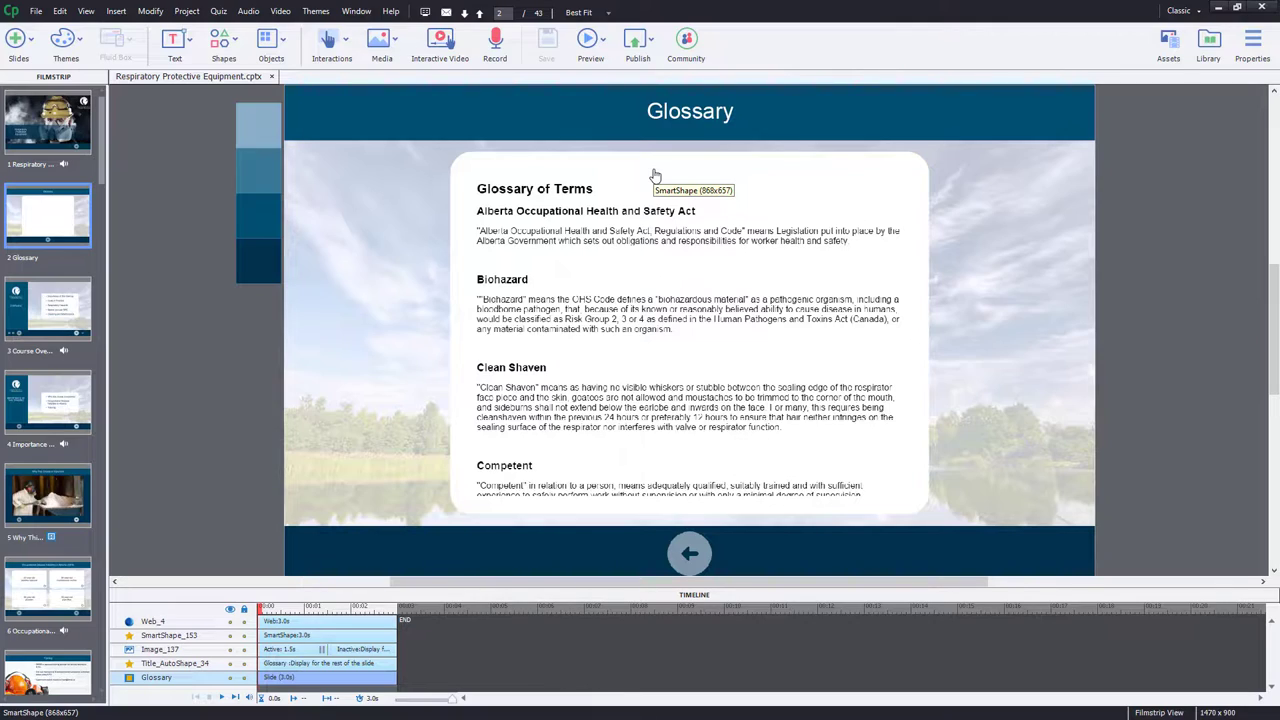
mouse_move(656, 176)
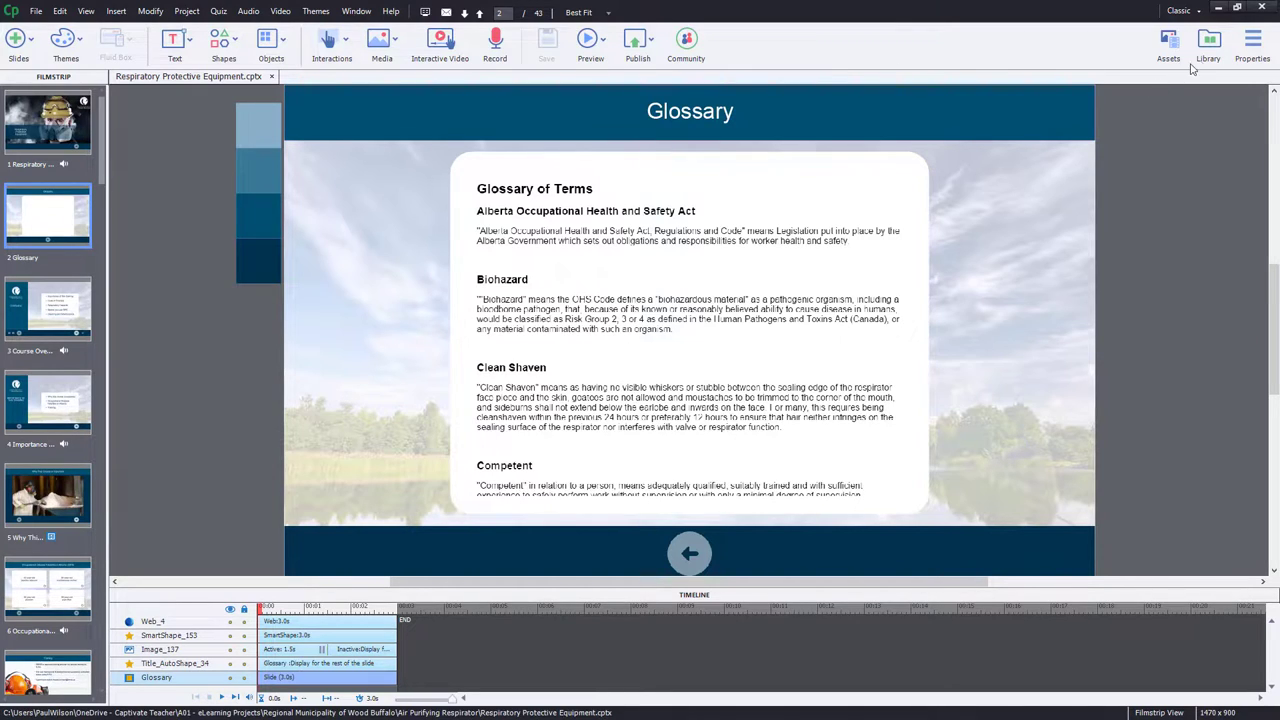
Show the Library panel and scroll through the project's narration audio clips.
left_click(1208, 44)
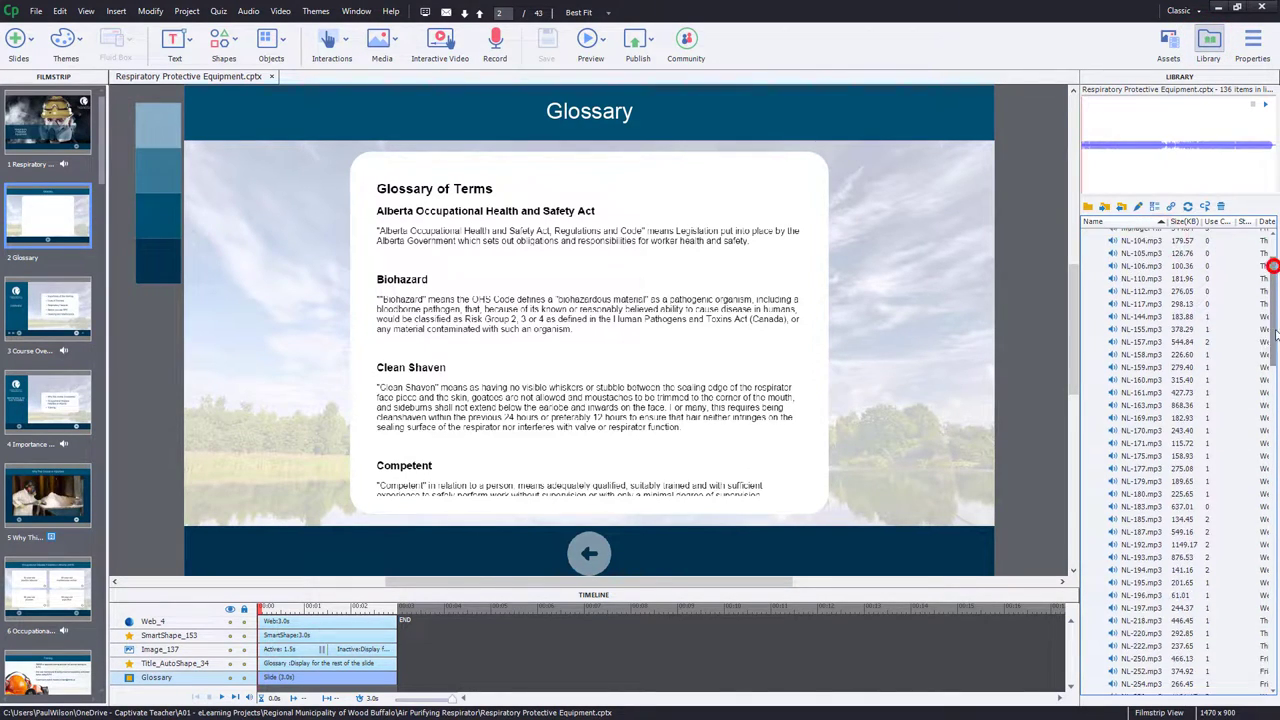
scroll("down", 3)
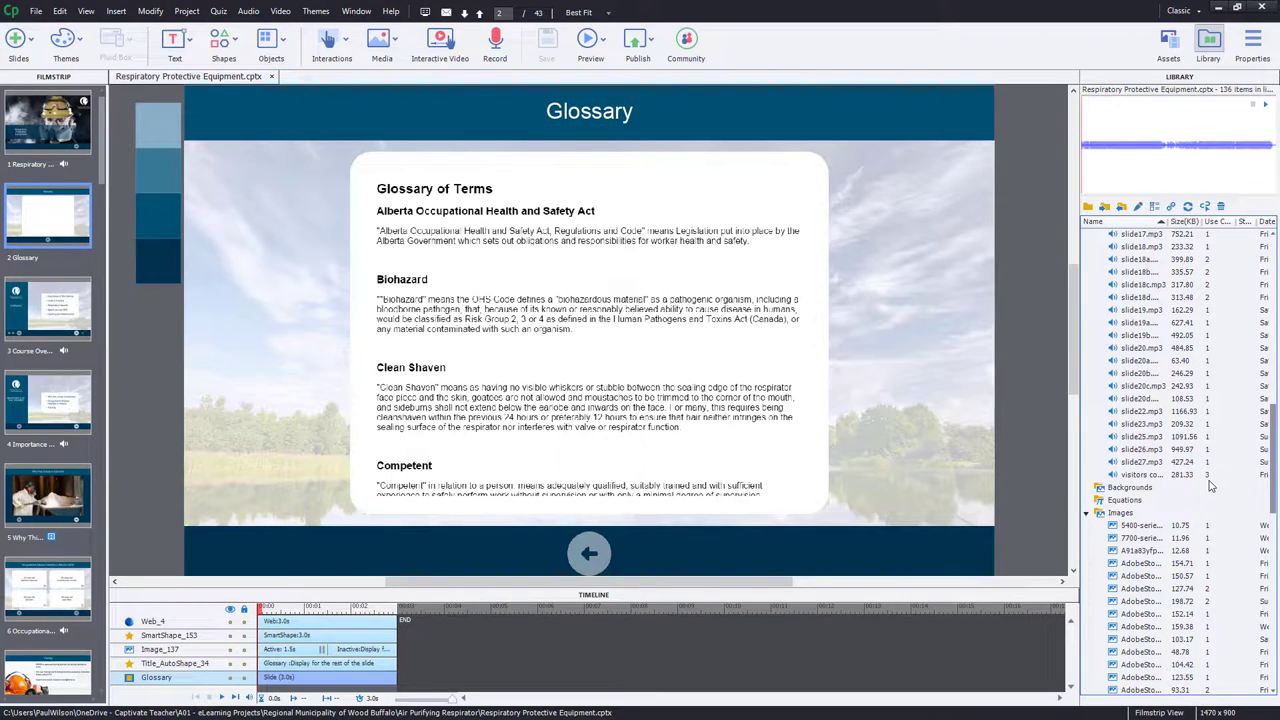
mouse_move(1012, 170)
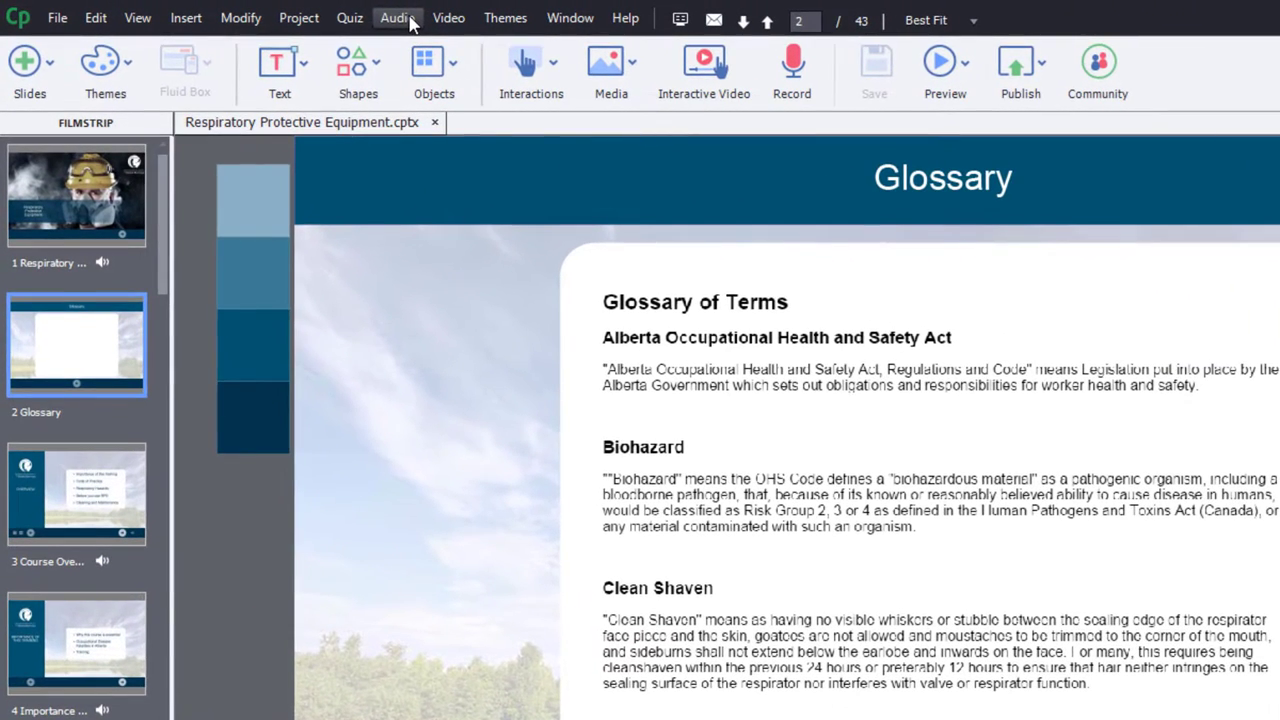
Choose Audio > Edit > Project to edit the whole project's narration audio.
left_click(396, 18)
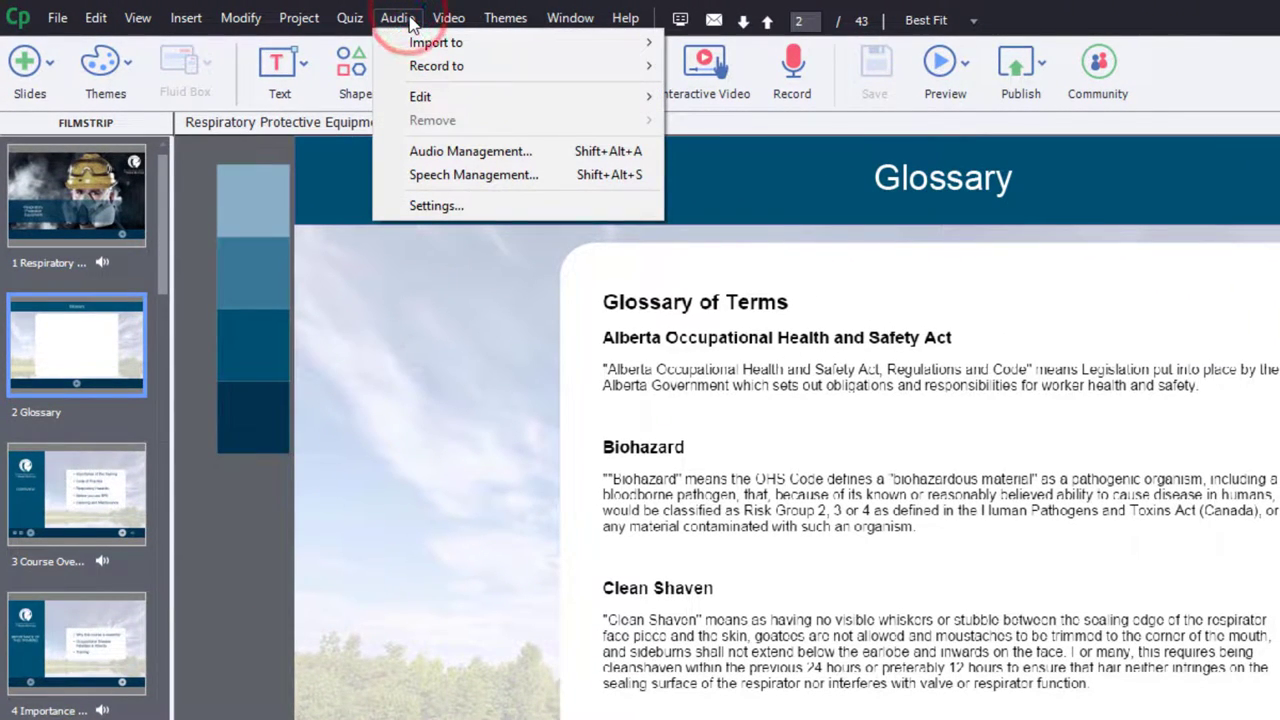
mouse_move(420, 96)
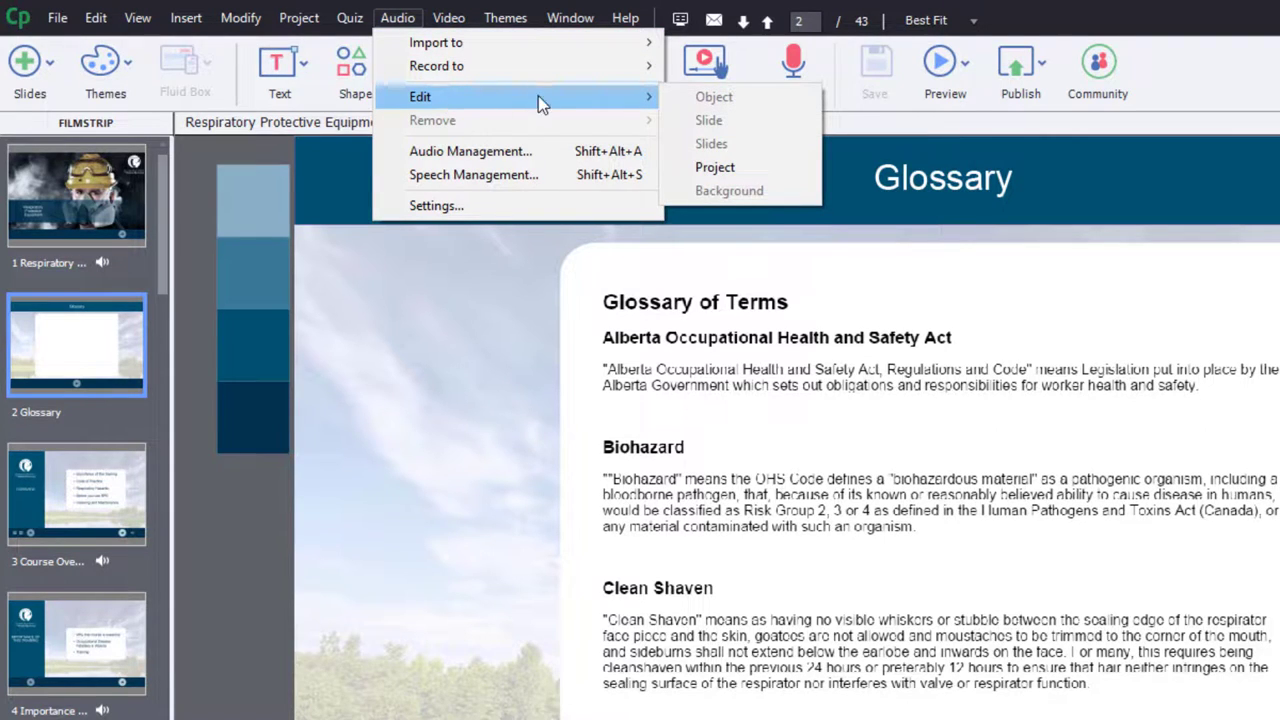
left_click(716, 168)
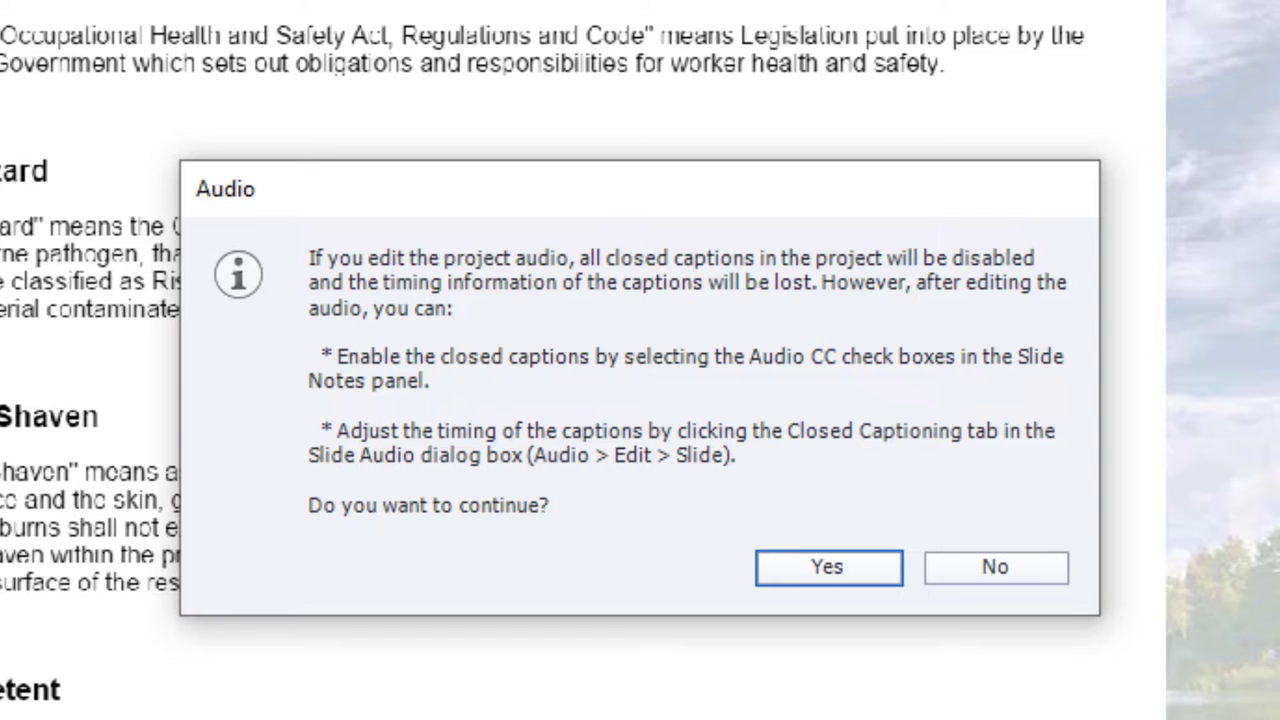
Answer Yes to the closed-captions warning so the Slides Audio editor shows the narration waveform.
left_click(828, 568)
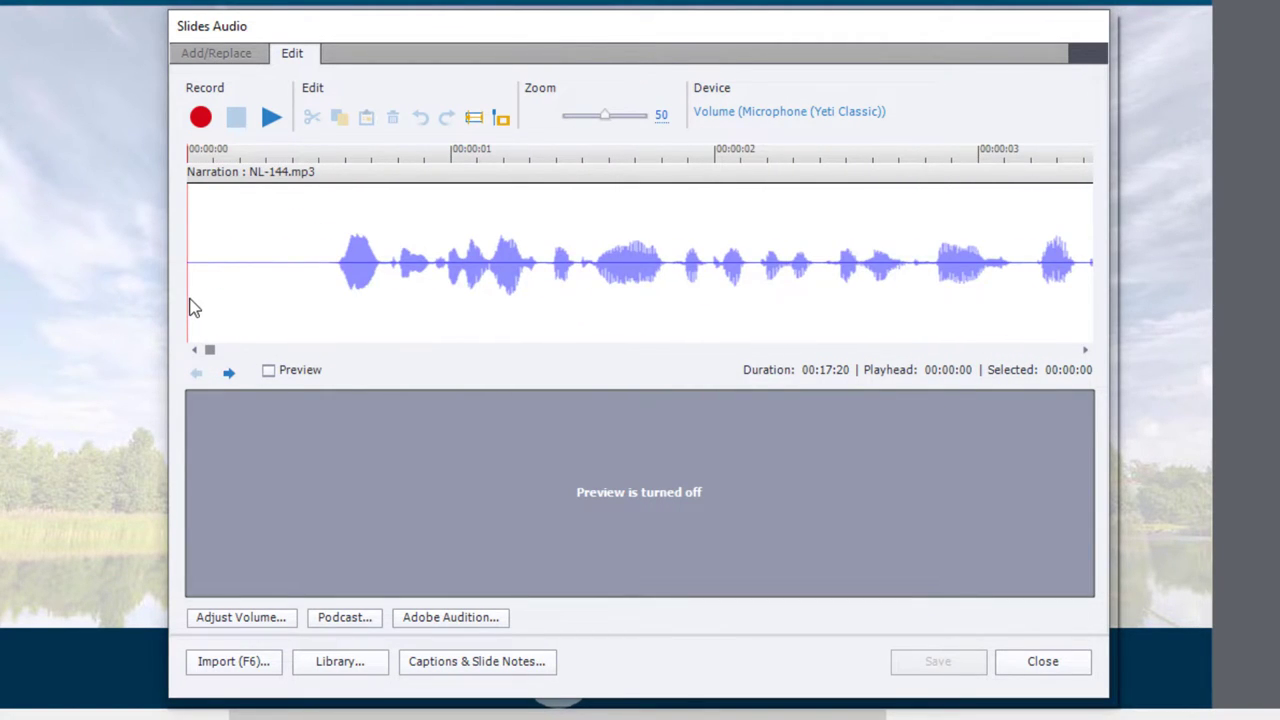
mouse_move(948, 374)
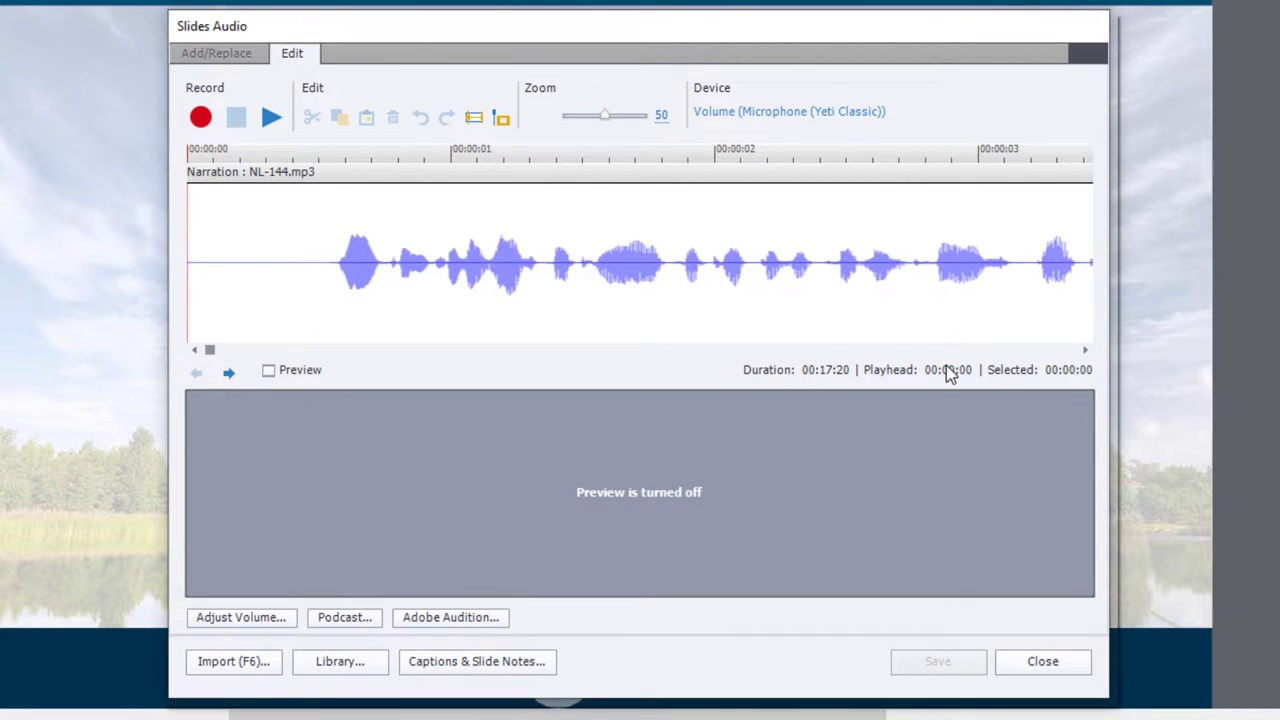
mouse_move(240, 616)
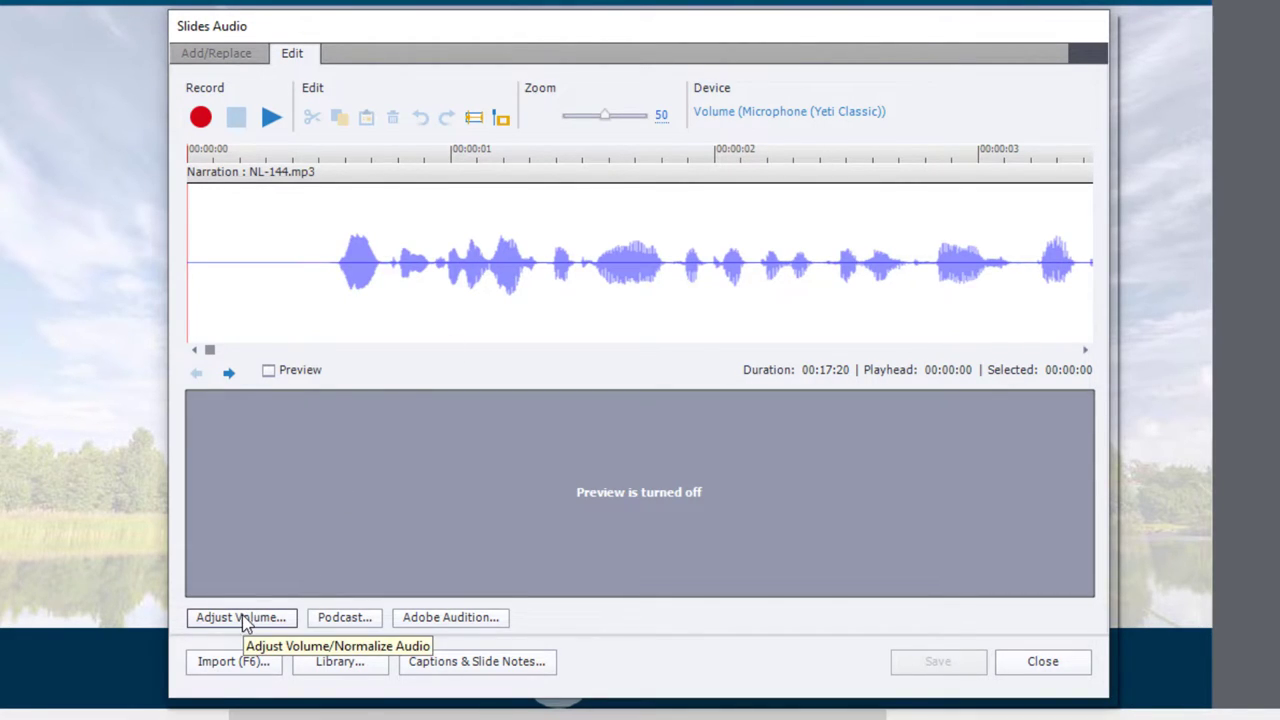
Adjust Volume with Normalize (select best volume) and confirm with OK.
left_click(240, 616)
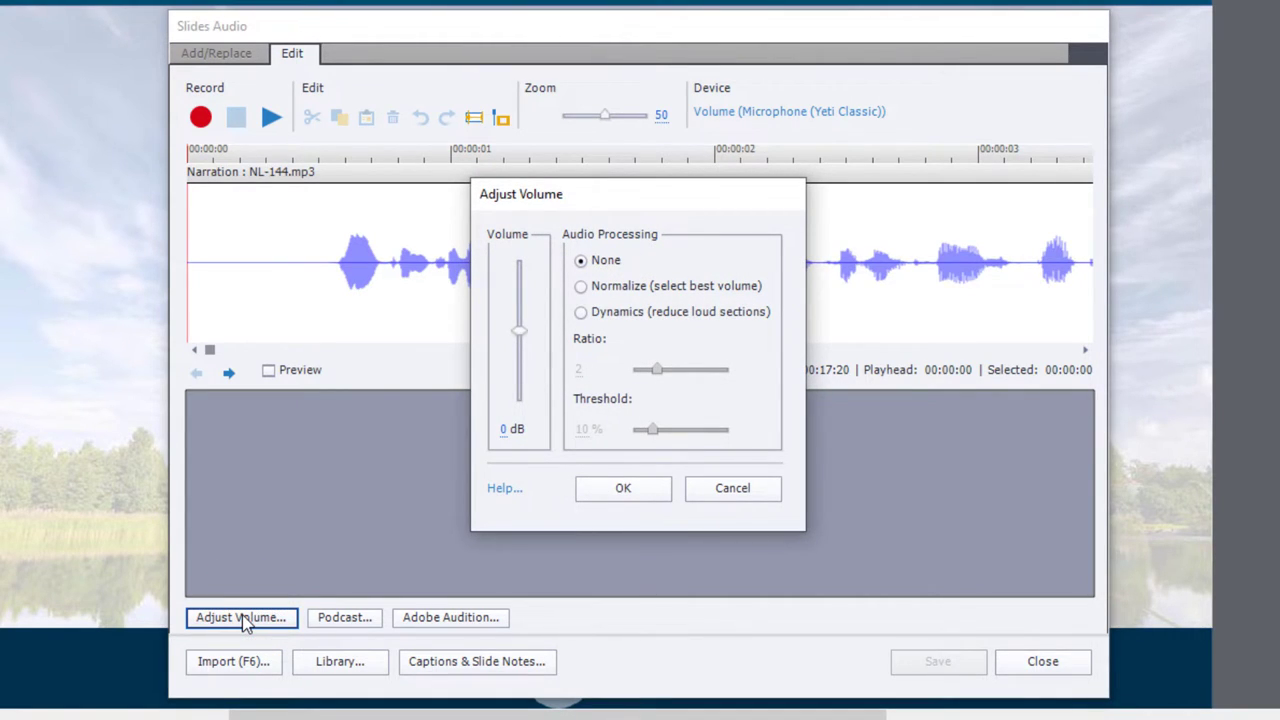
mouse_move(530, 356)
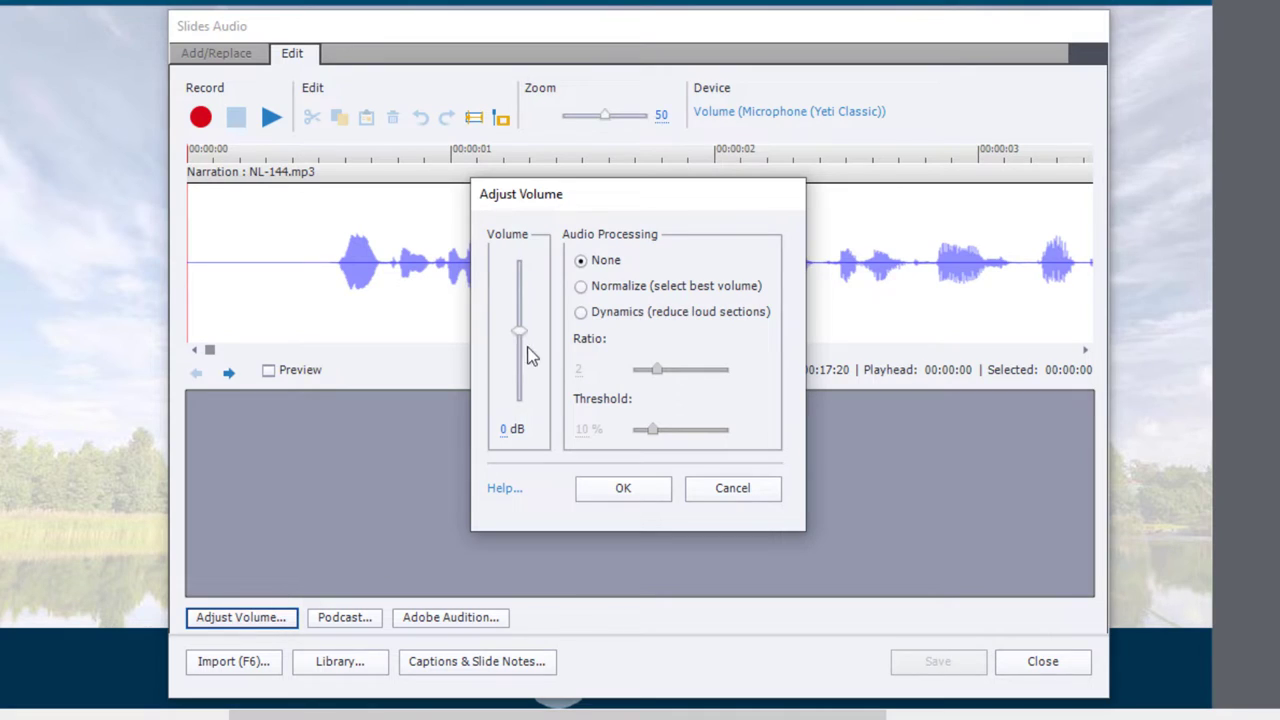
mouse_move(520, 312)
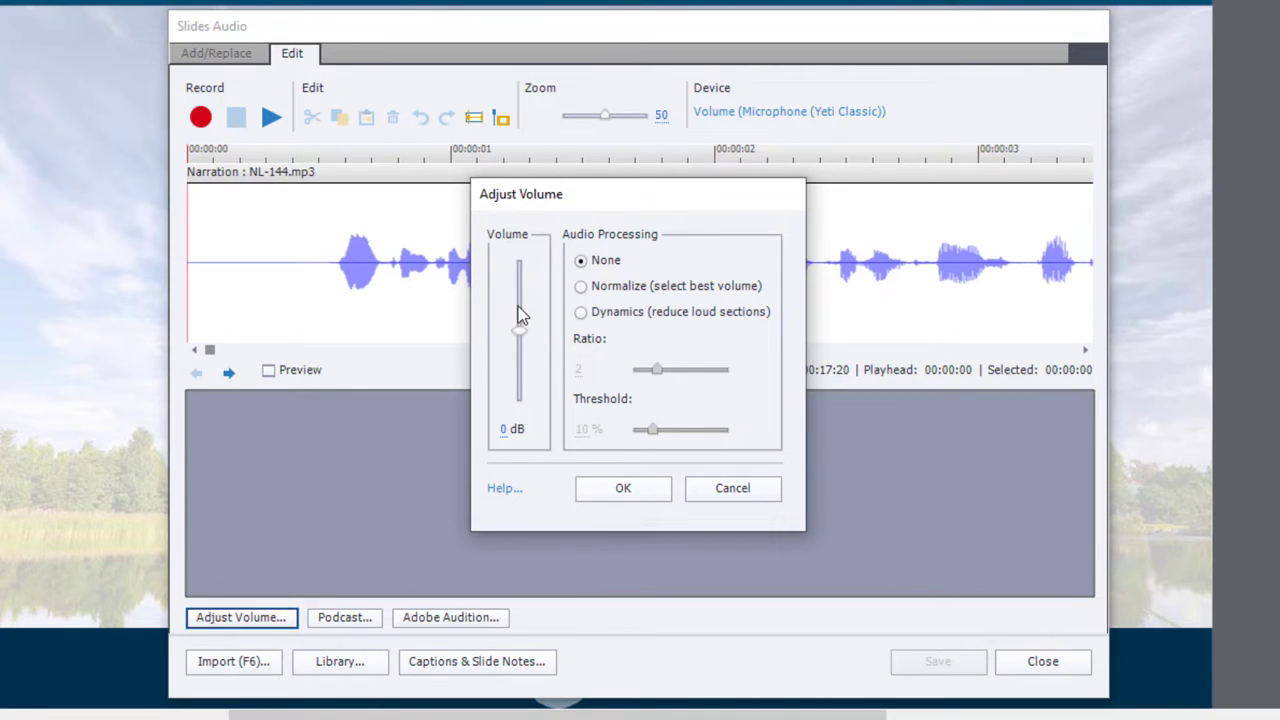
mouse_move(530, 338)
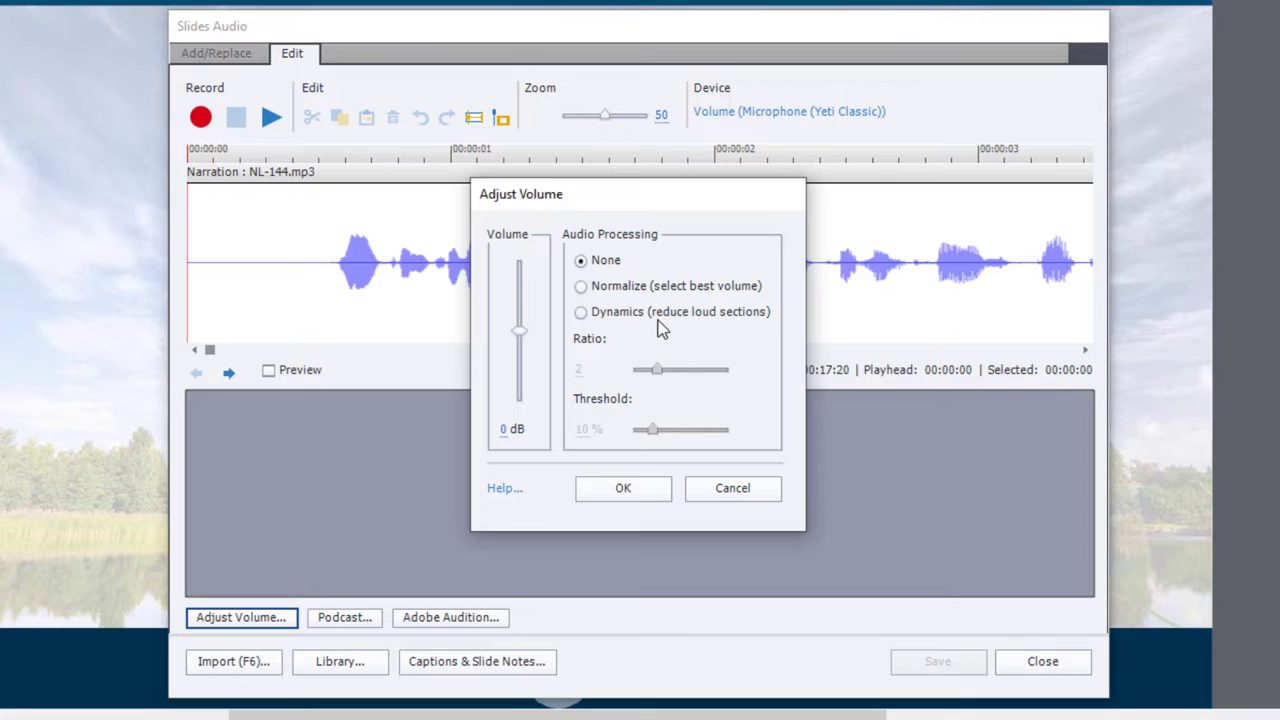
mouse_move(640, 296)
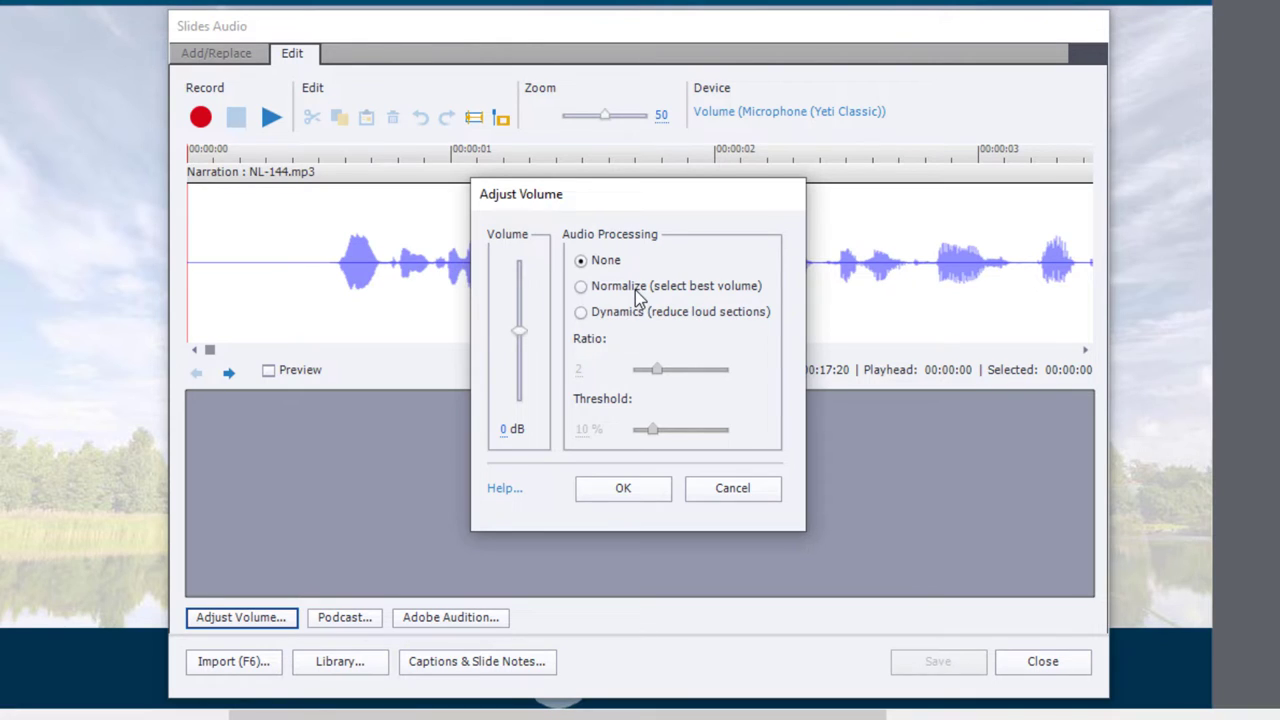
mouse_move(608, 298)
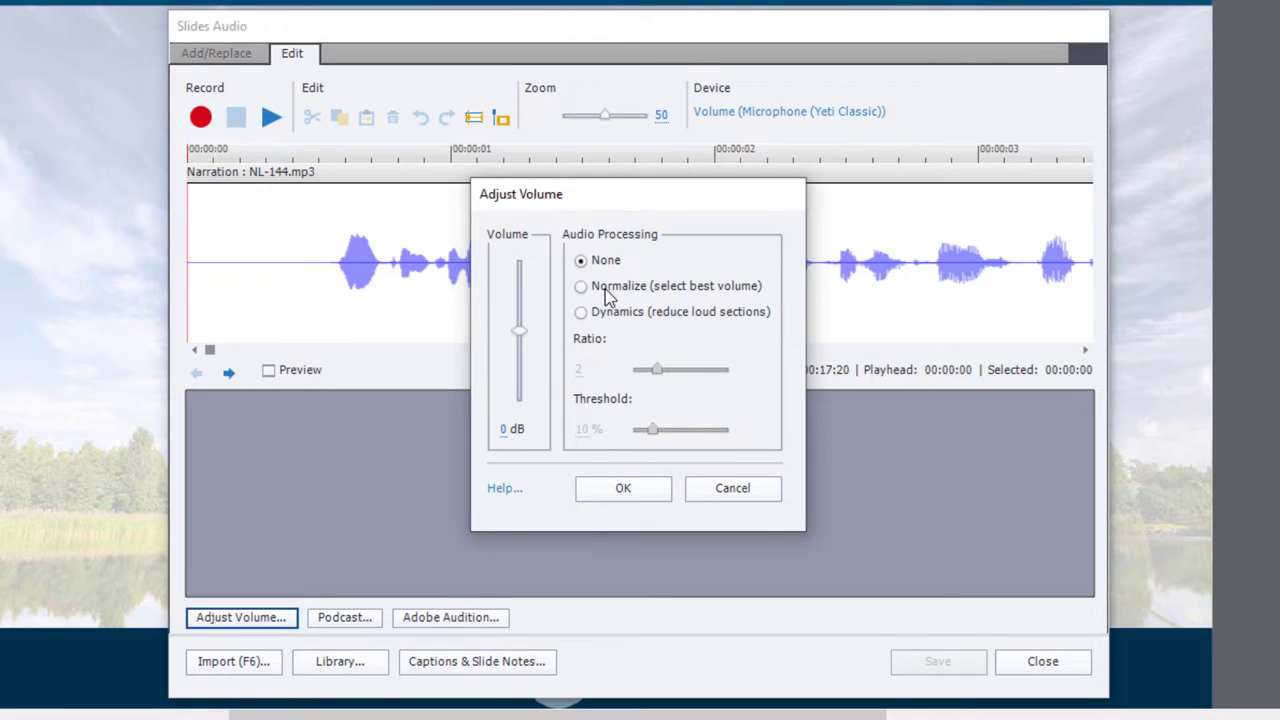
mouse_move(604, 296)
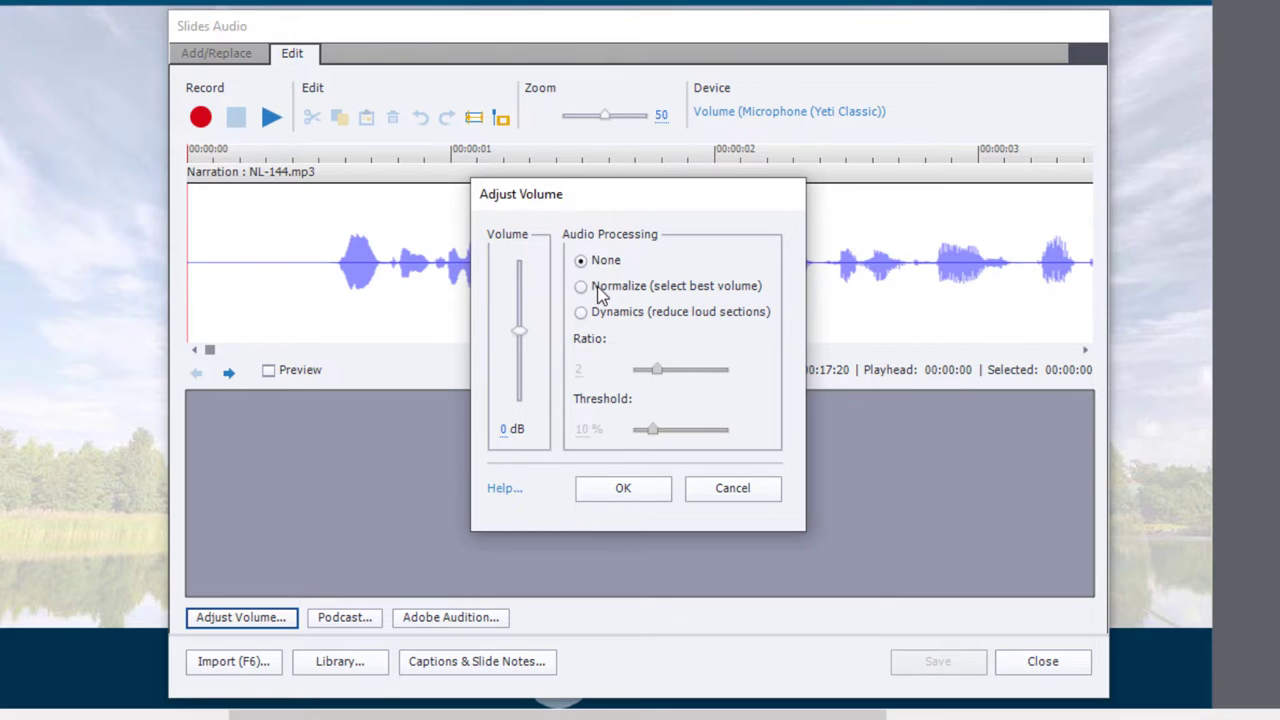
left_click(580, 286)
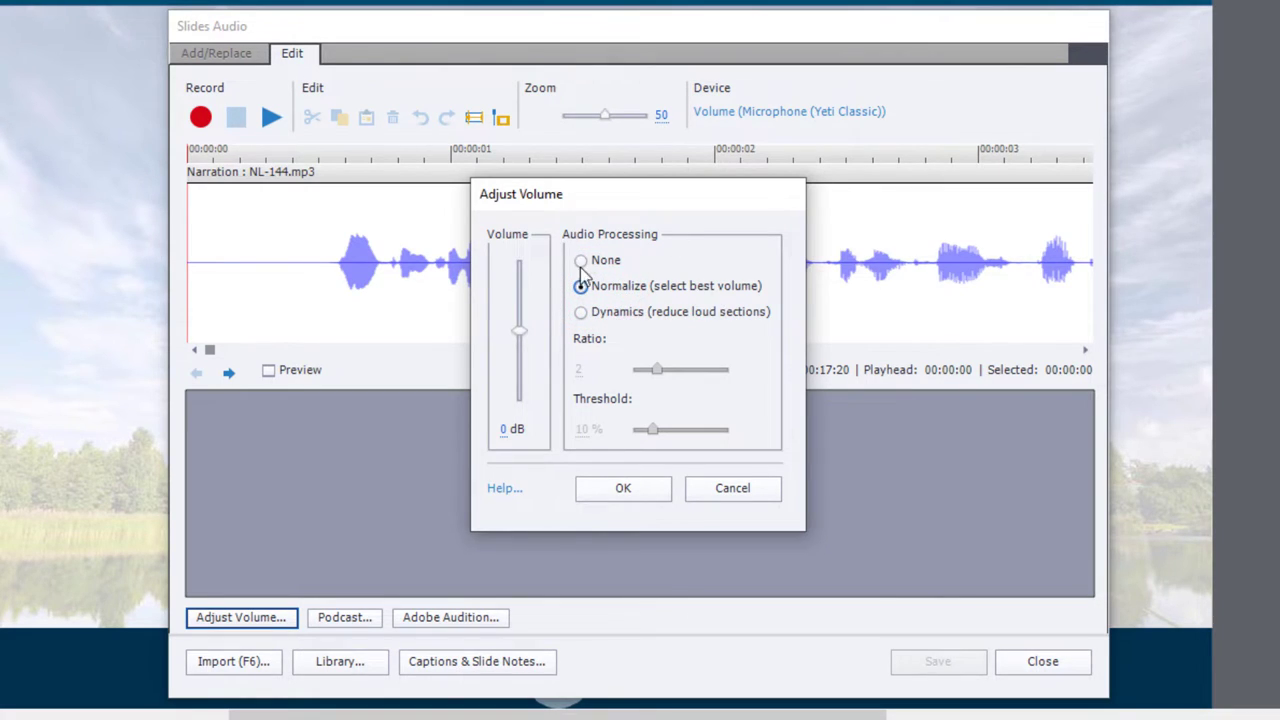
left_click(622, 488)
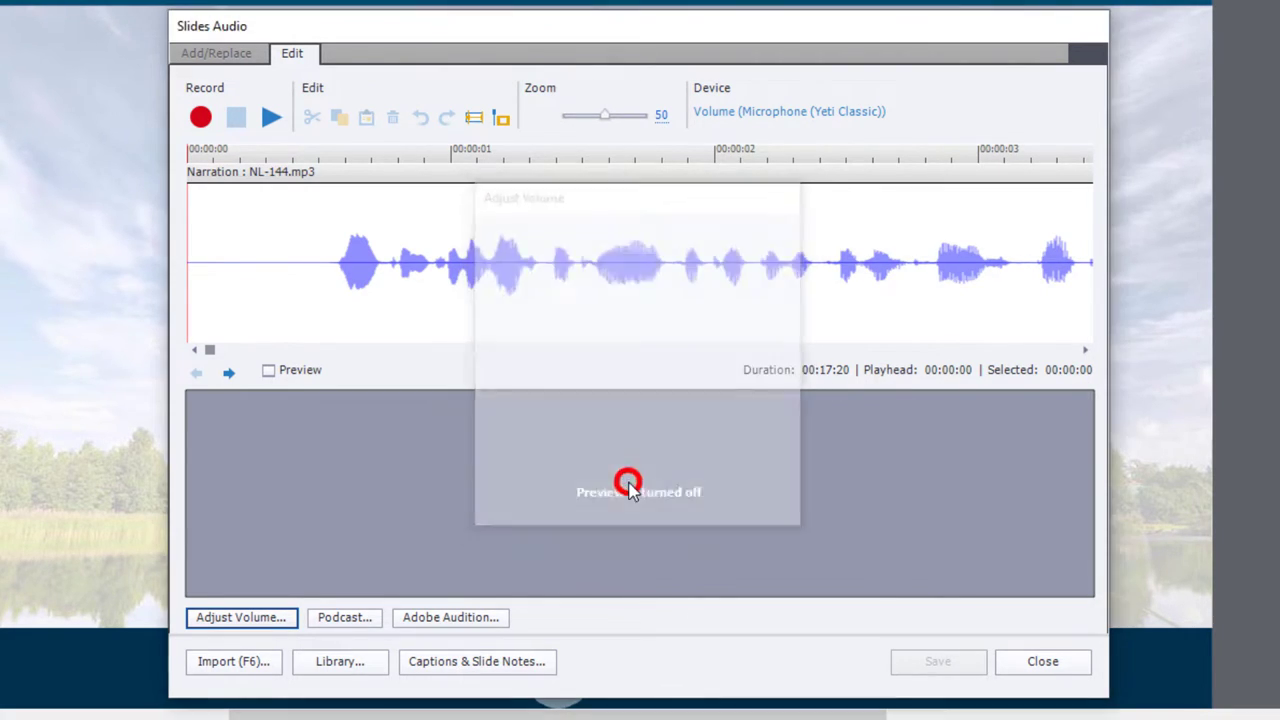
Save the normalized, louder narration waveform in the Slides Audio dialog.
left_click(628, 480)
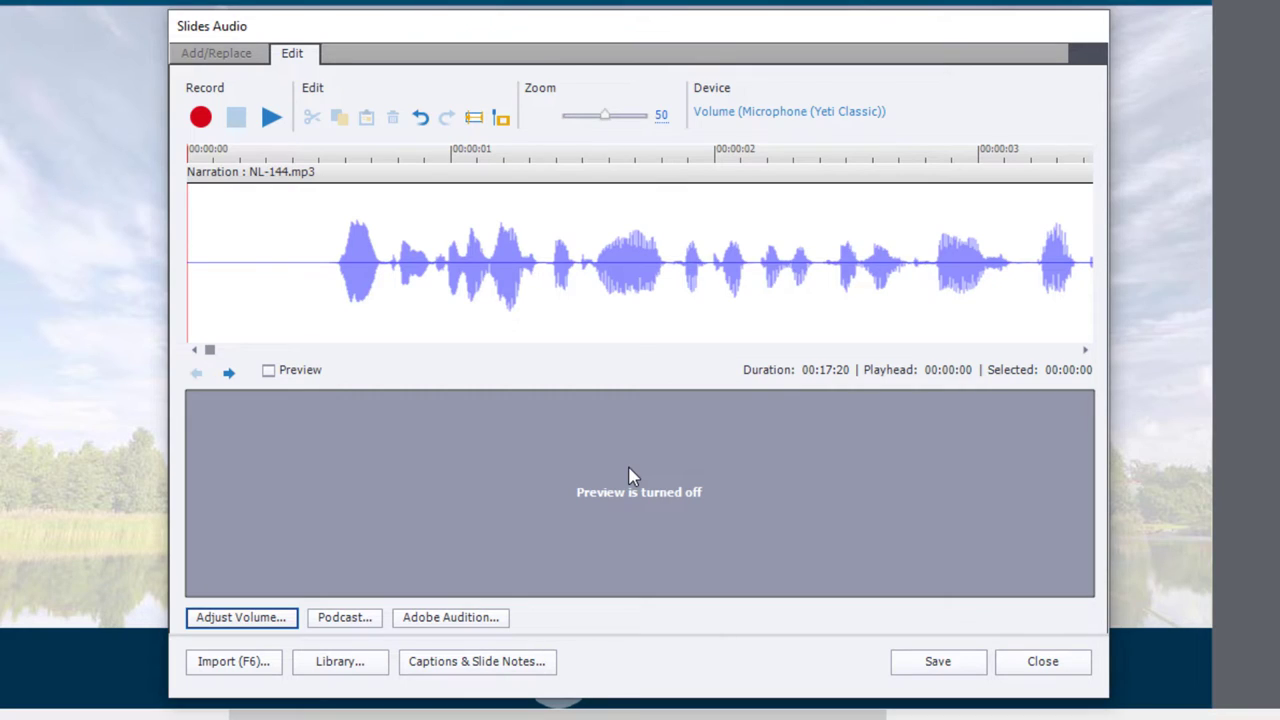
mouse_move(938, 660)
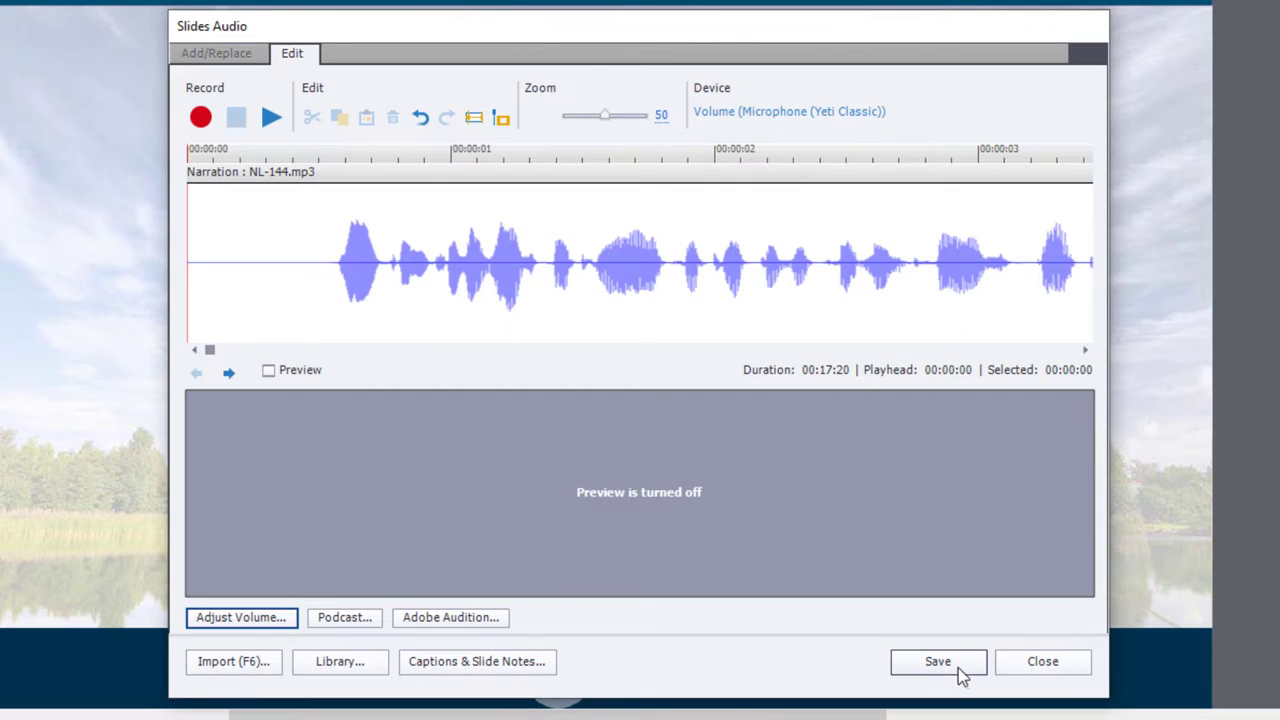
left_click(936, 660)
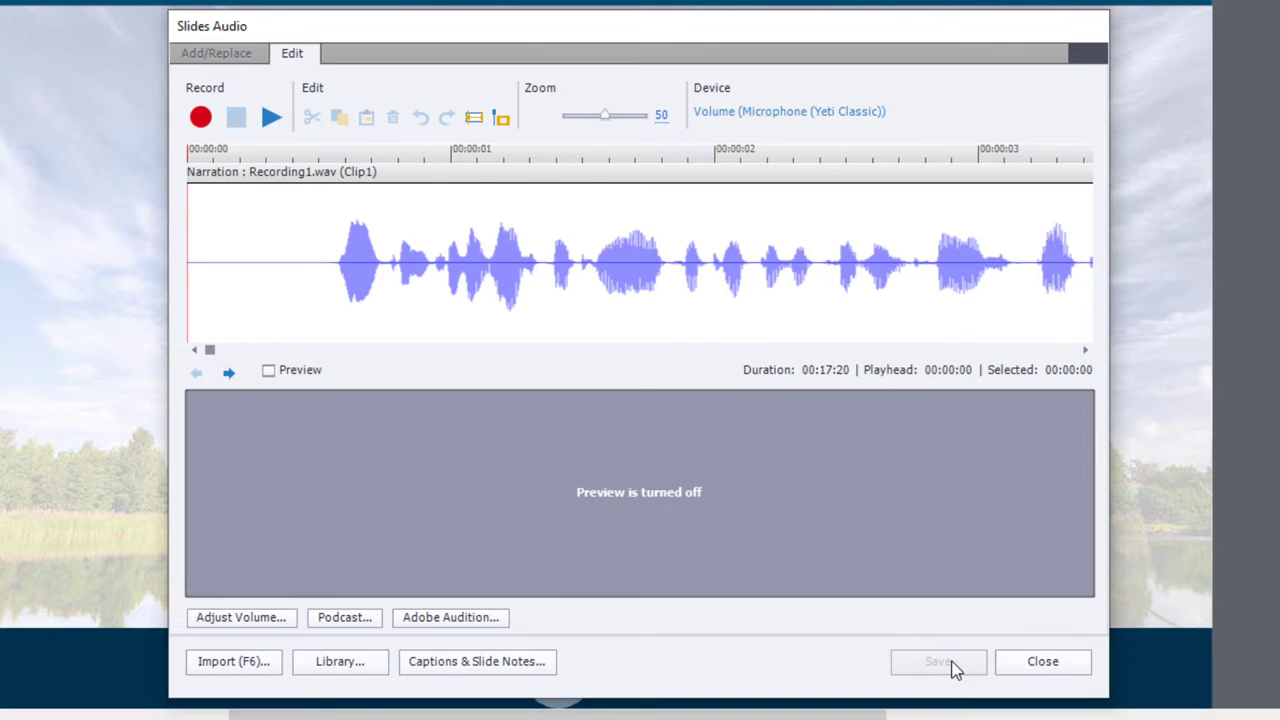
mouse_move(1042, 660)
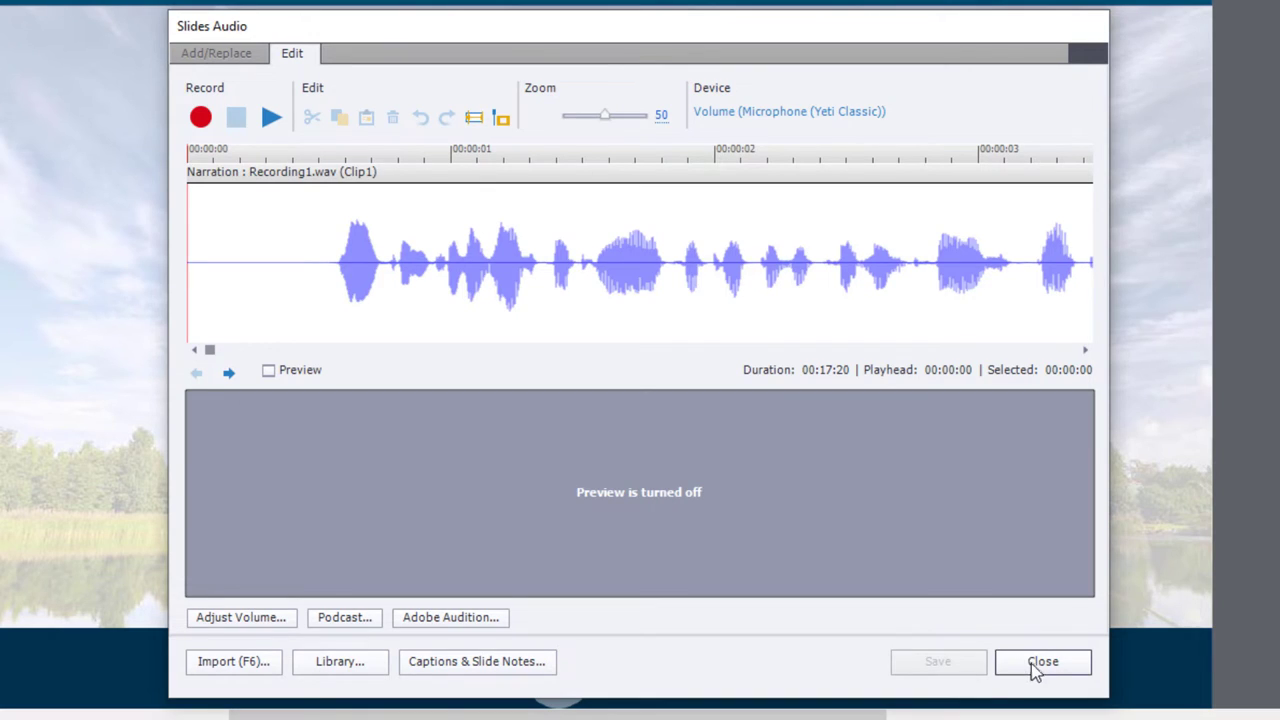